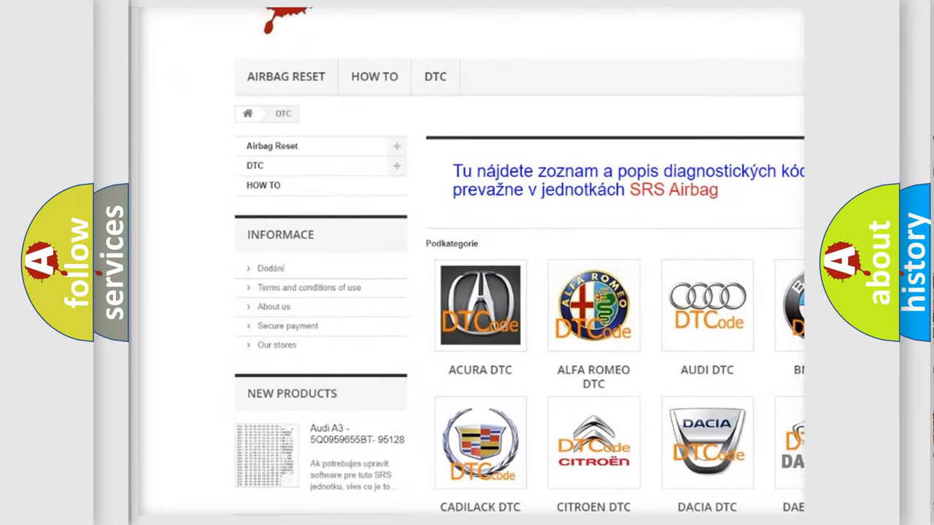
pyautogui.scroll(-3)
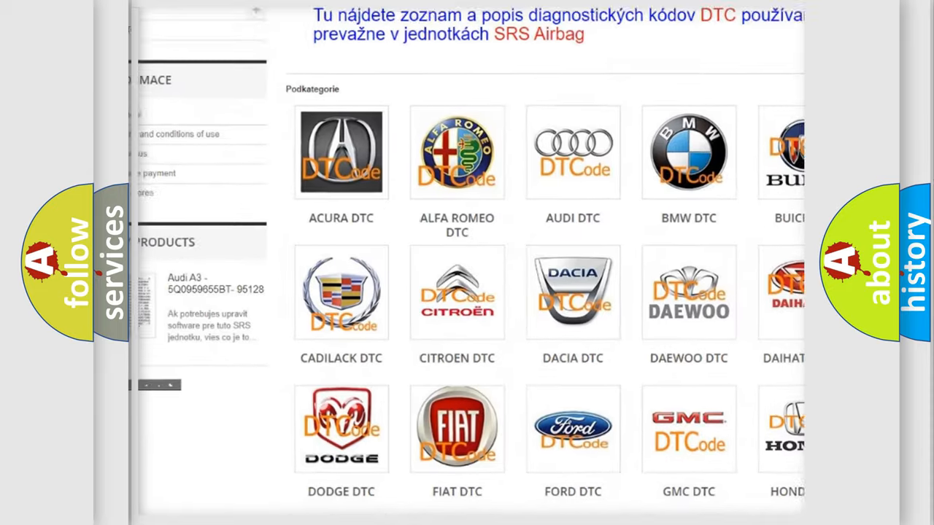
pyautogui.scroll(-3)
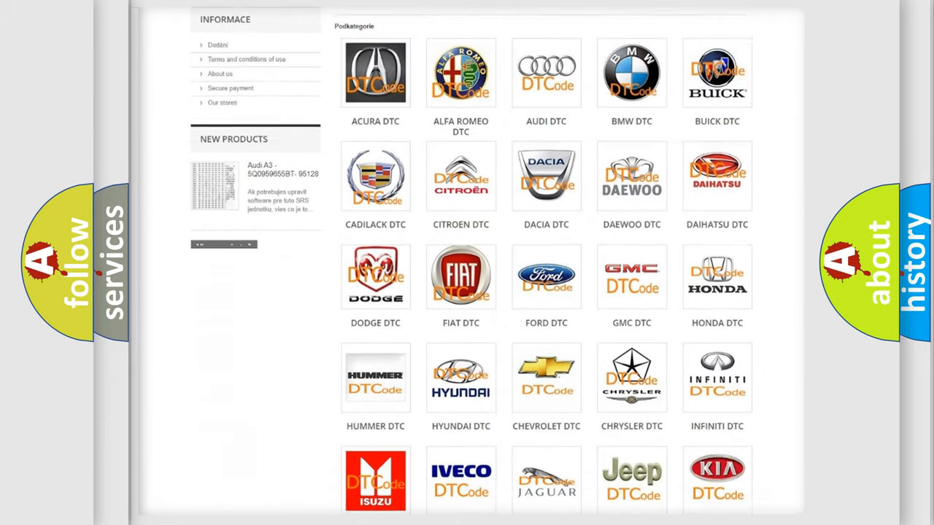
pyautogui.scroll(-3)
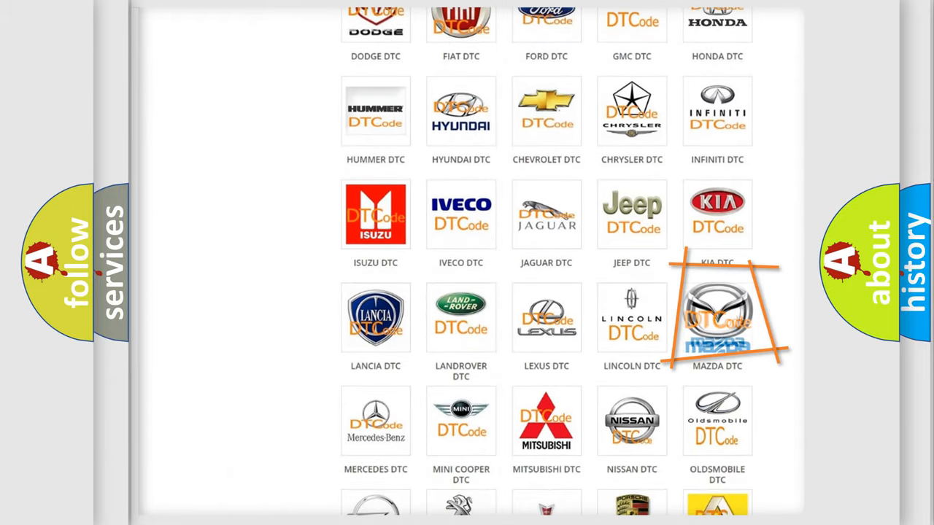